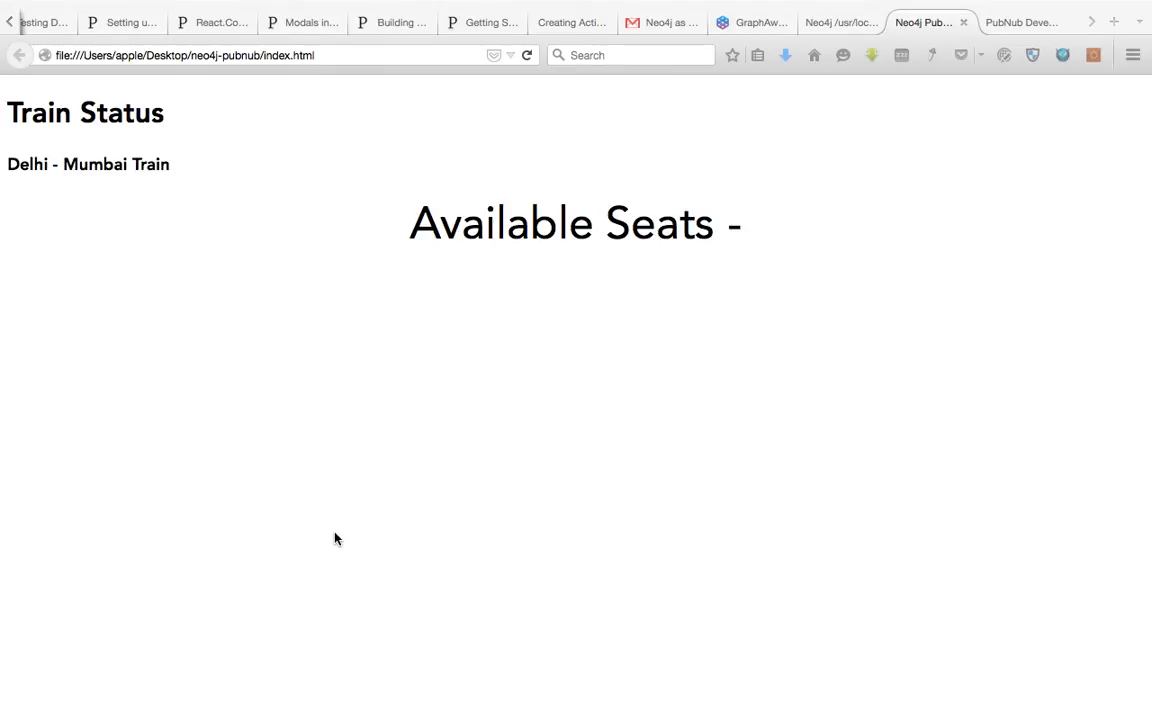
{"action": "mouse_move", "coordinate": [501, 315]}
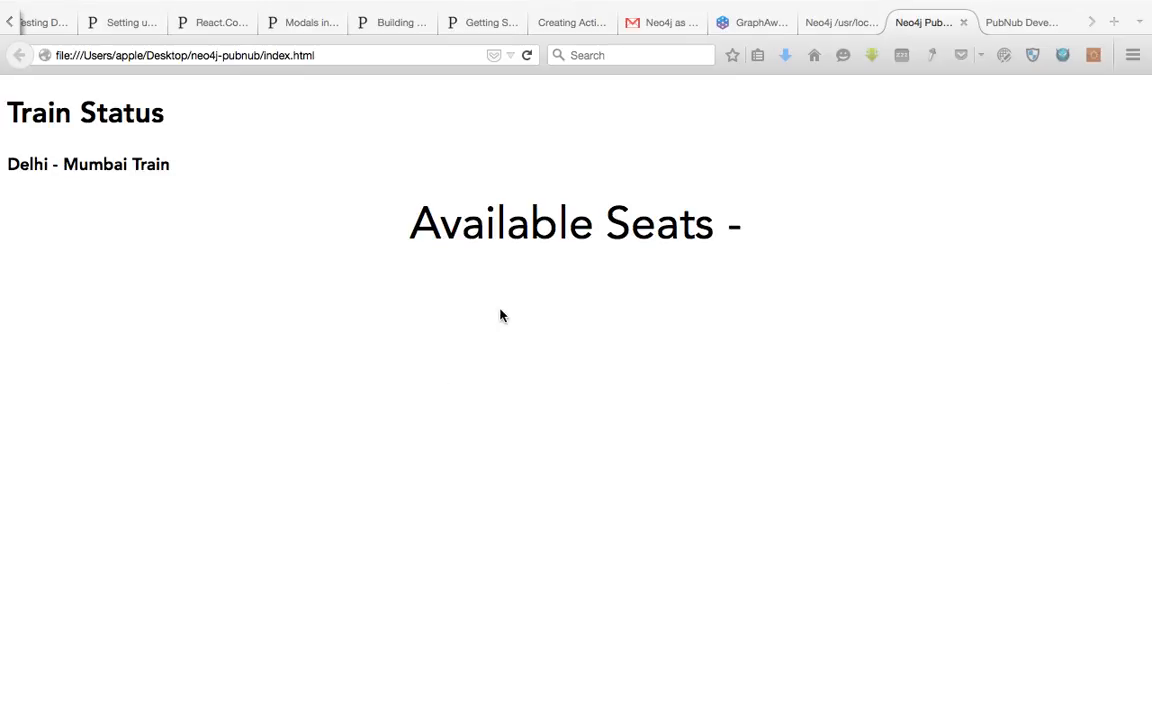
{"action": "mouse_move", "coordinate": [763, 351]}
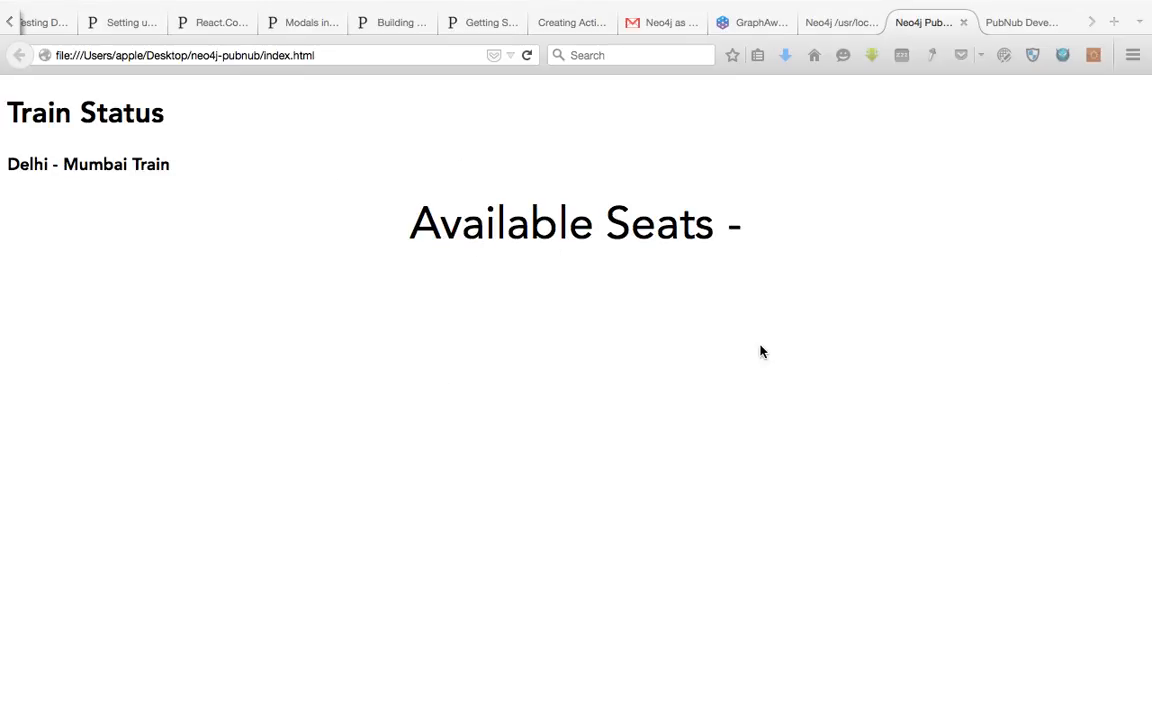
{"action": "mouse_move", "coordinate": [819, 278]}
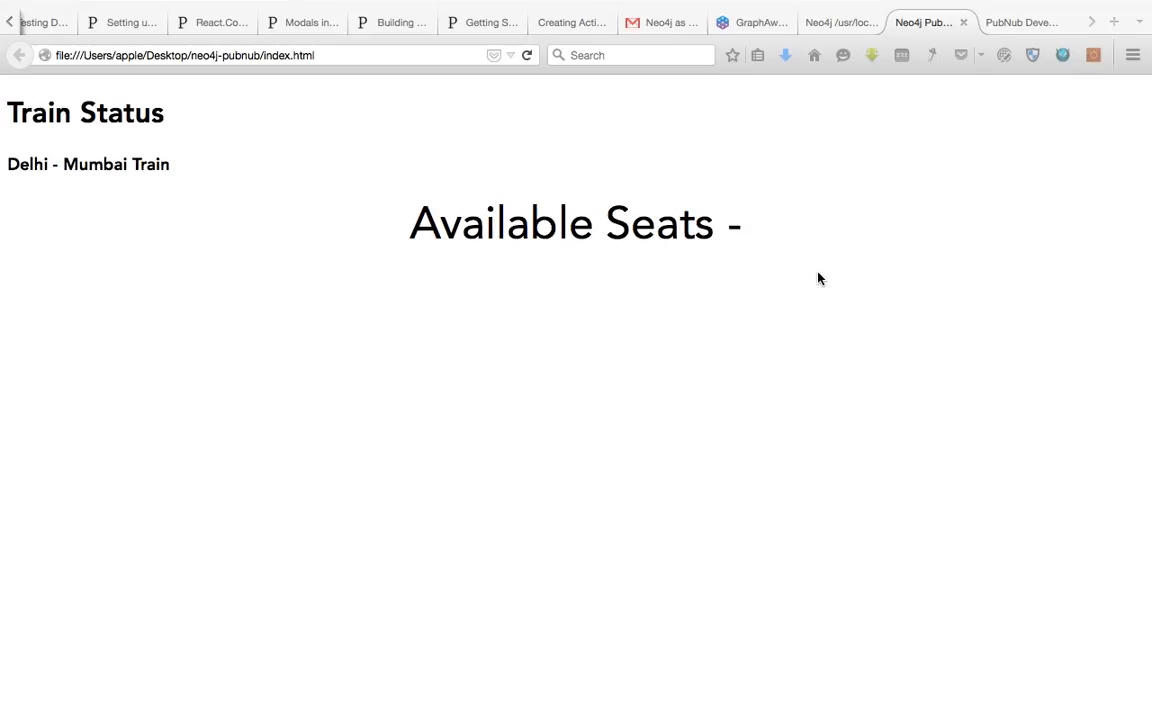
{"action": "mouse_move", "coordinate": [843, 55]}
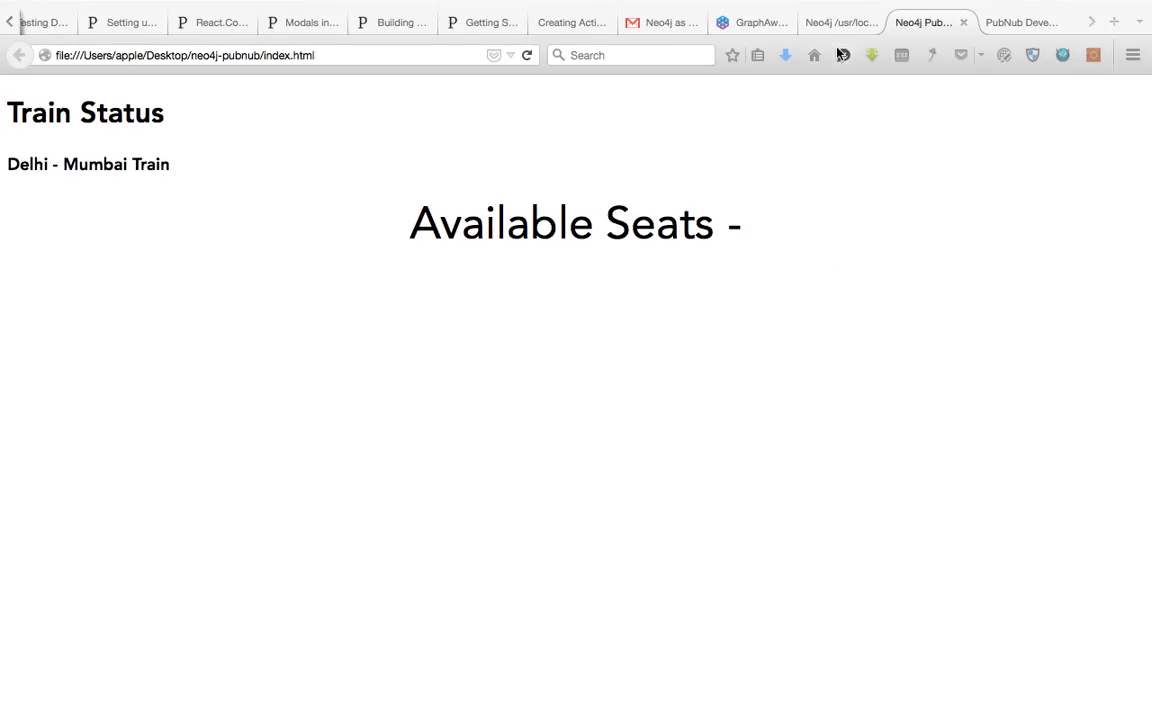
Step: In Neo4j Browser, select the Train-1 node to show name Train-1 and availableSeats 40
{"action": "left_click", "coordinate": [840, 22]}
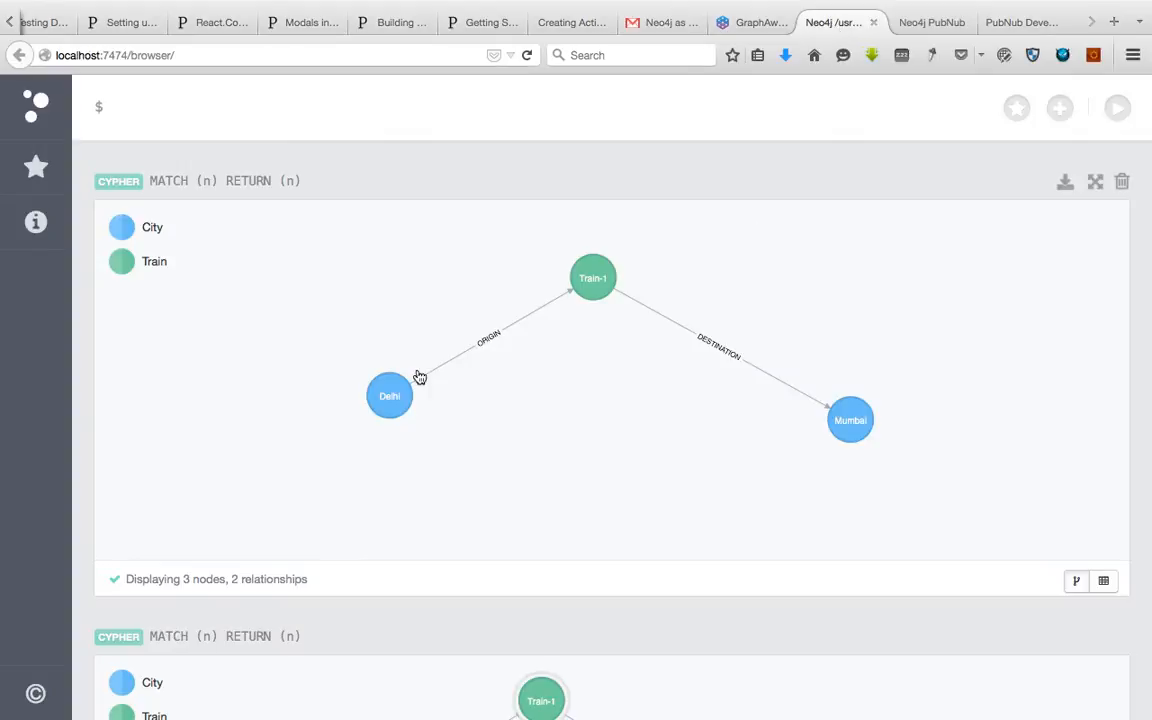
{"action": "left_click", "coordinate": [389, 395]}
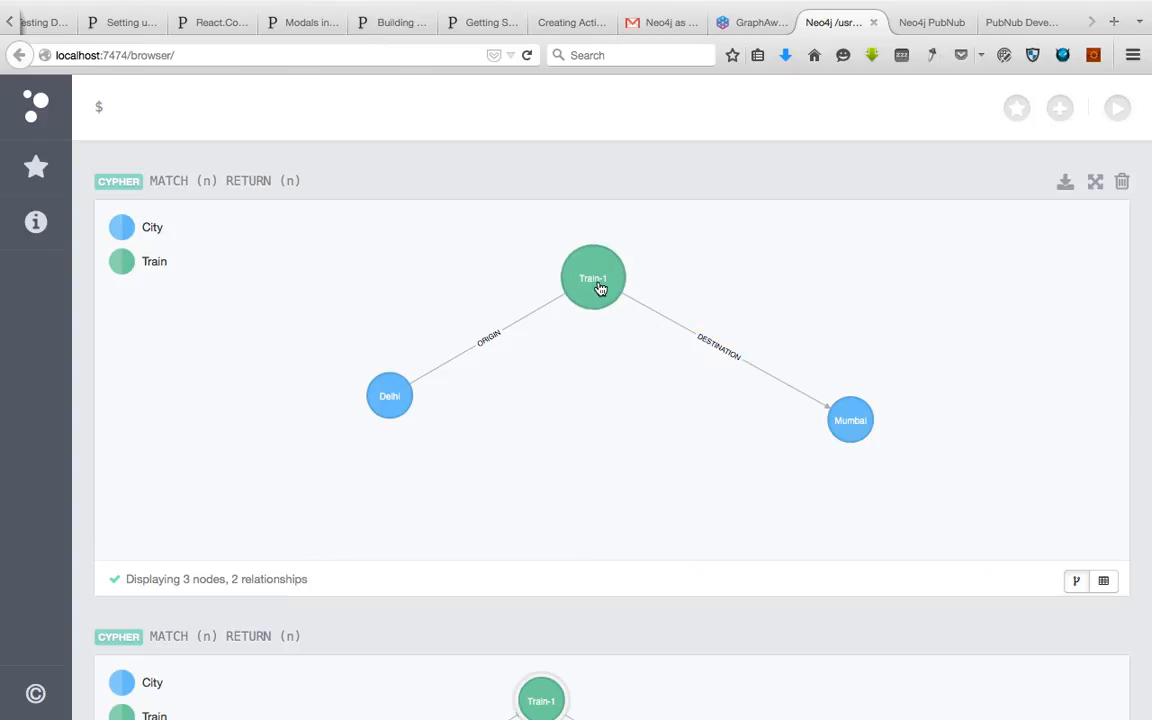
{"action": "left_click", "coordinate": [593, 277]}
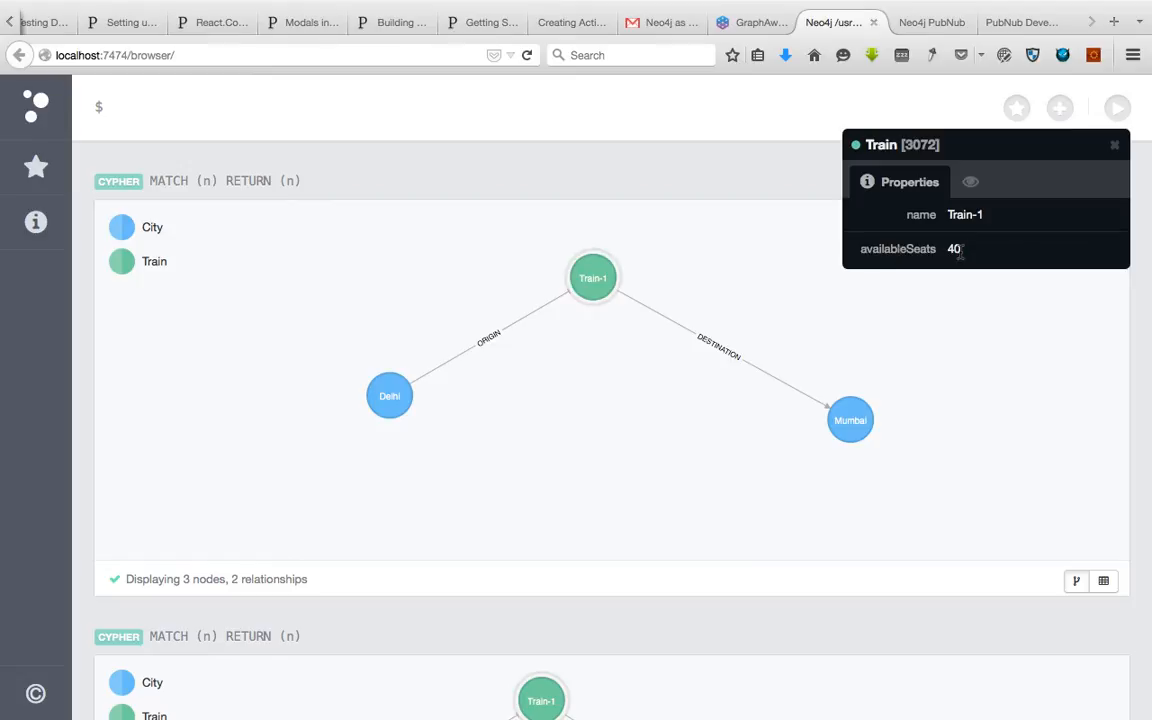
{"action": "mouse_move", "coordinate": [941, 347]}
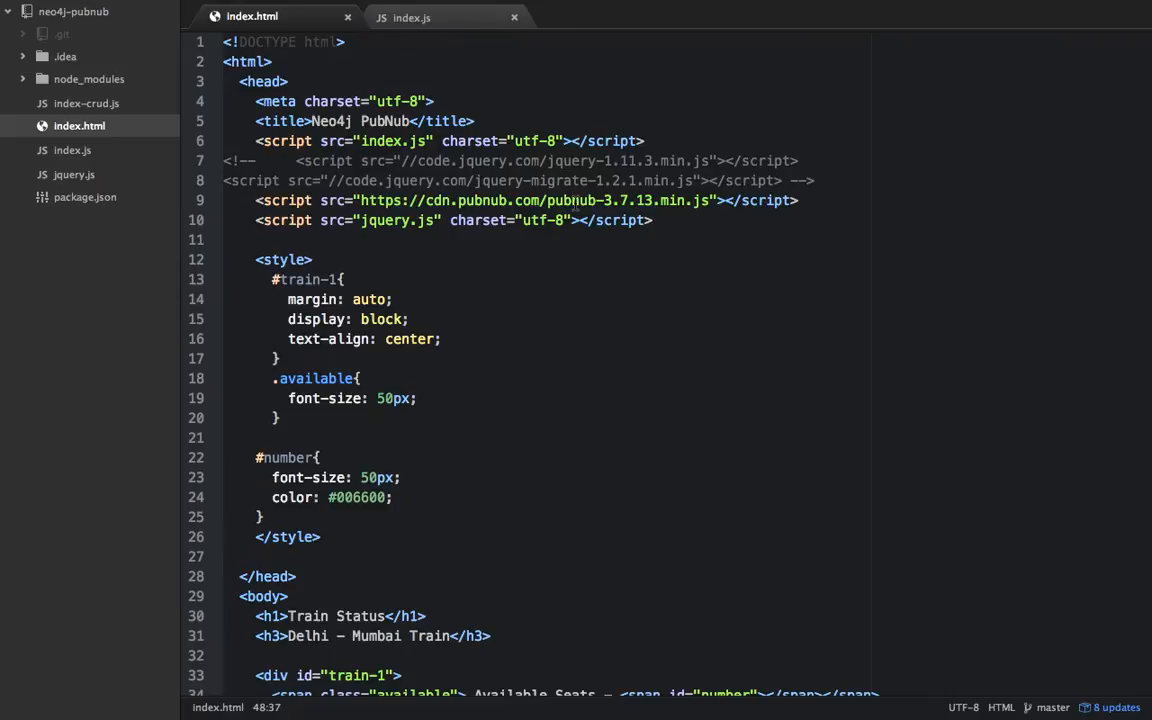
{"action": "mouse_move", "coordinate": [448, 101]}
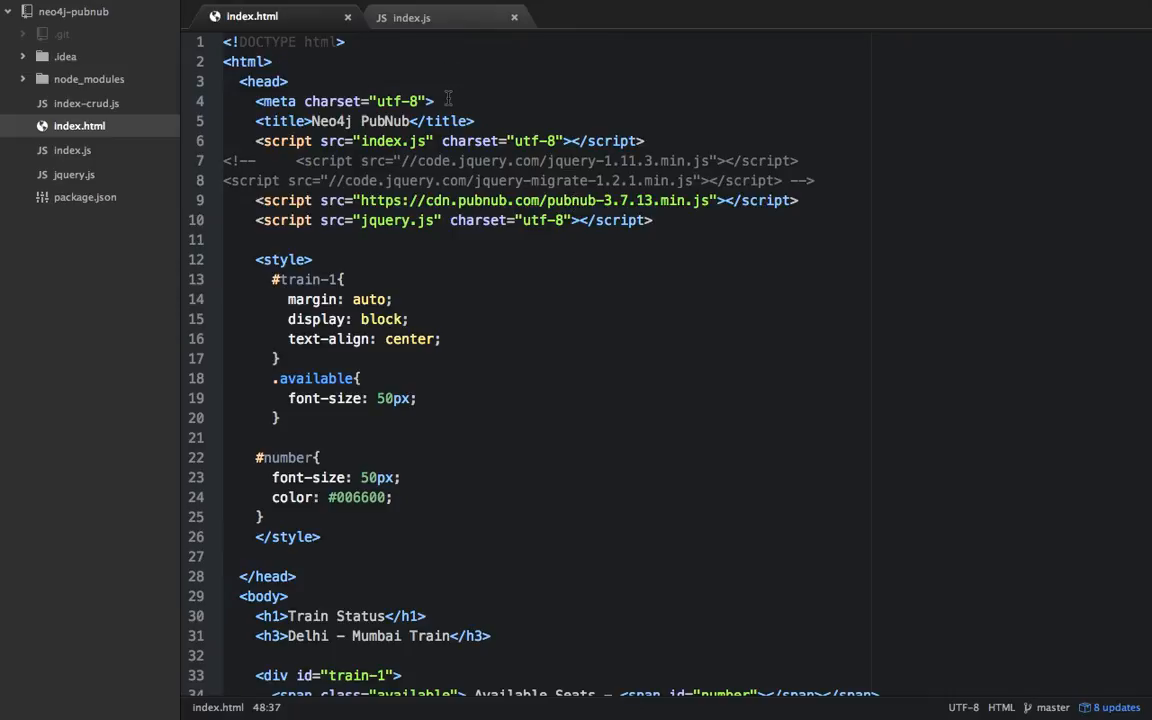
Step: Scroll index.html down to the PubNub script subscribing to channel neo4j and writing seats_left
{"action": "scroll", "scroll_direction": "down", "scroll_amount": 3}
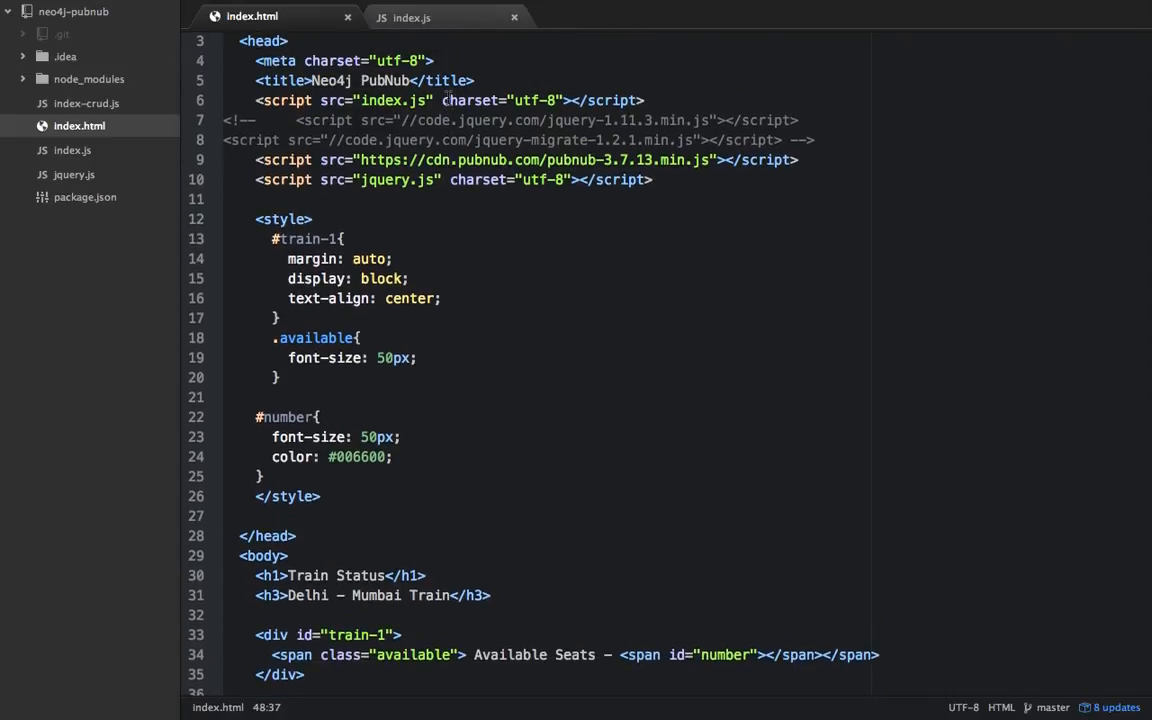
{"action": "scroll", "scroll_direction": "down", "scroll_amount": 3}
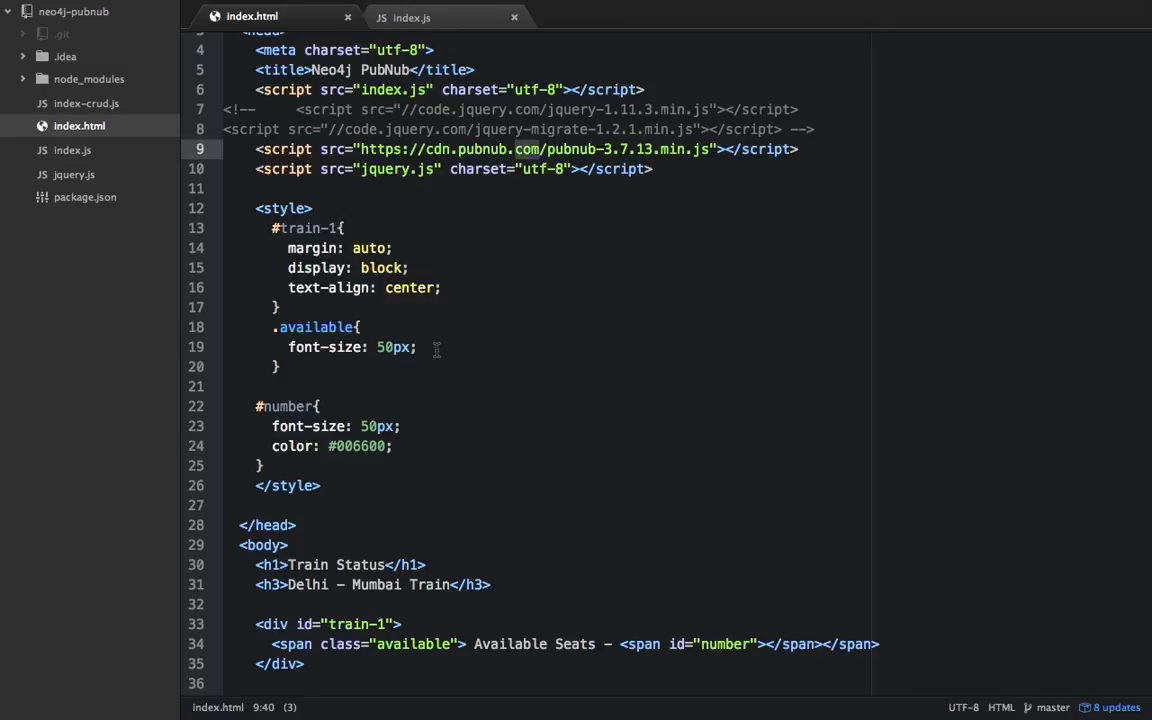
{"action": "scroll", "scroll_direction": "down", "scroll_amount": 3}
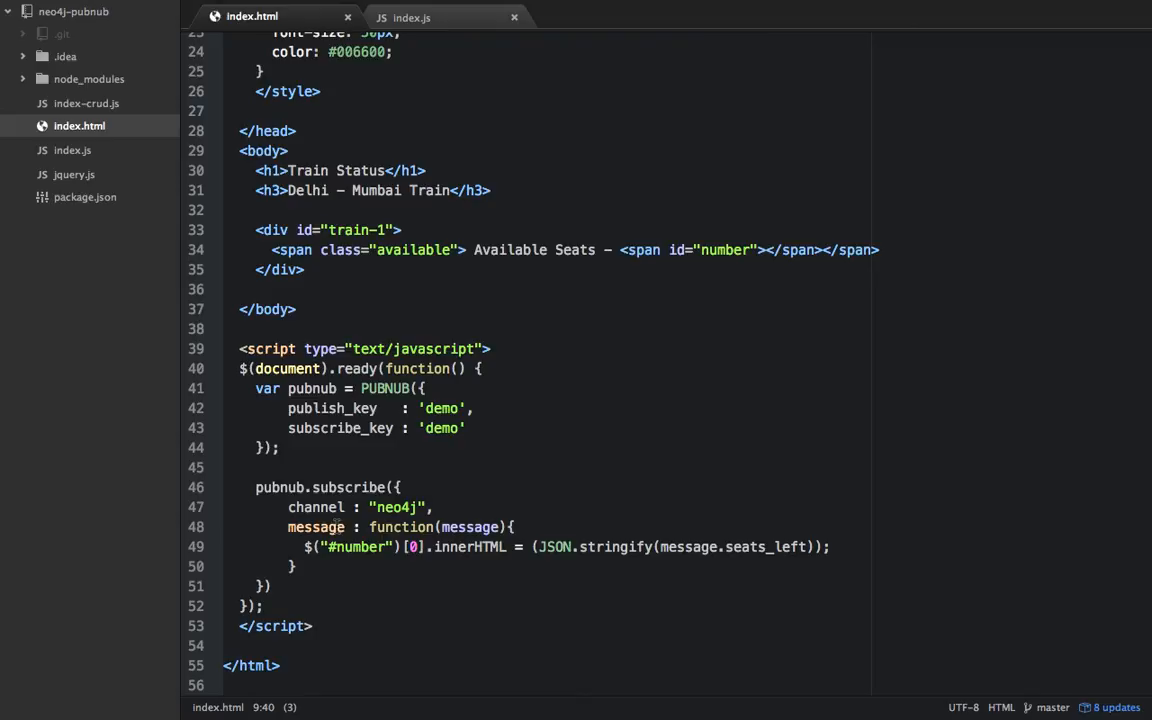
{"action": "mouse_move", "coordinate": [700, 546]}
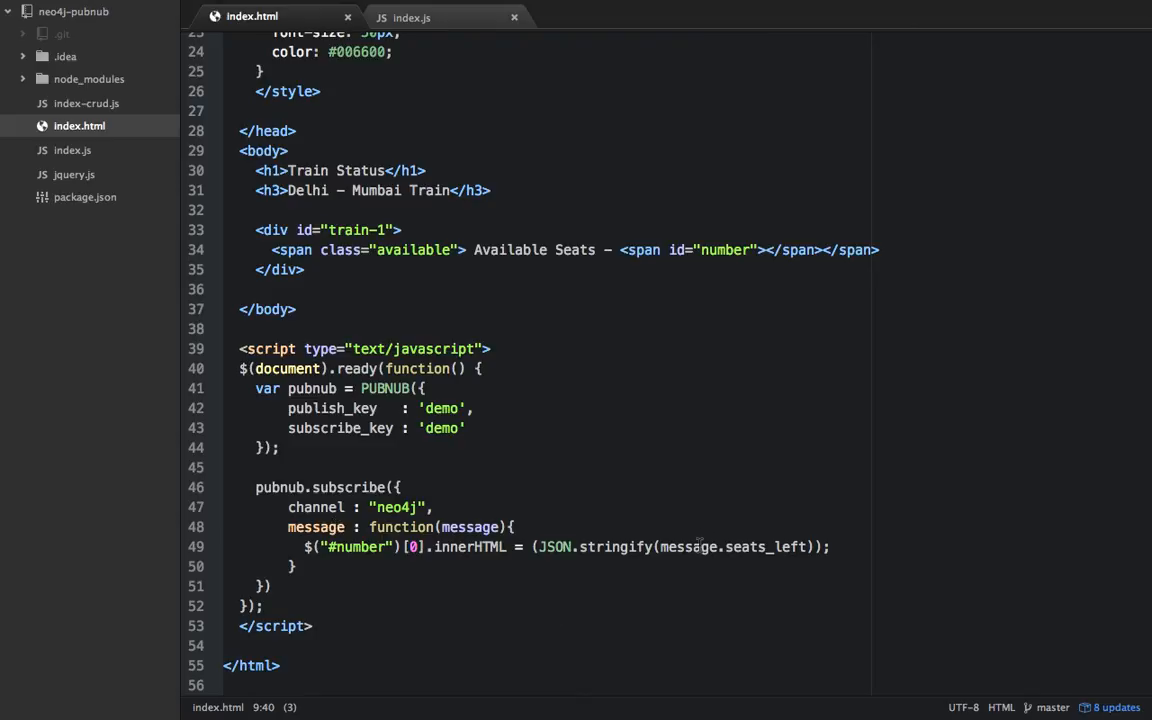
{"action": "mouse_move", "coordinate": [795, 549]}
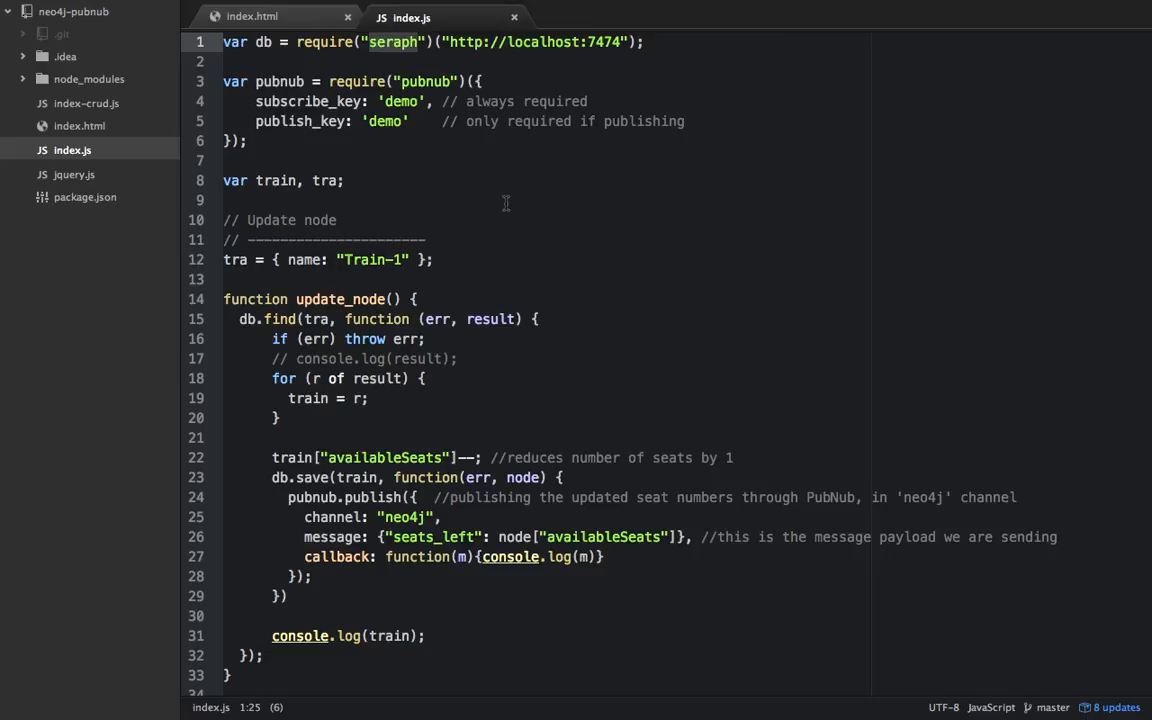
{"action": "mouse_move", "coordinate": [270, 150]}
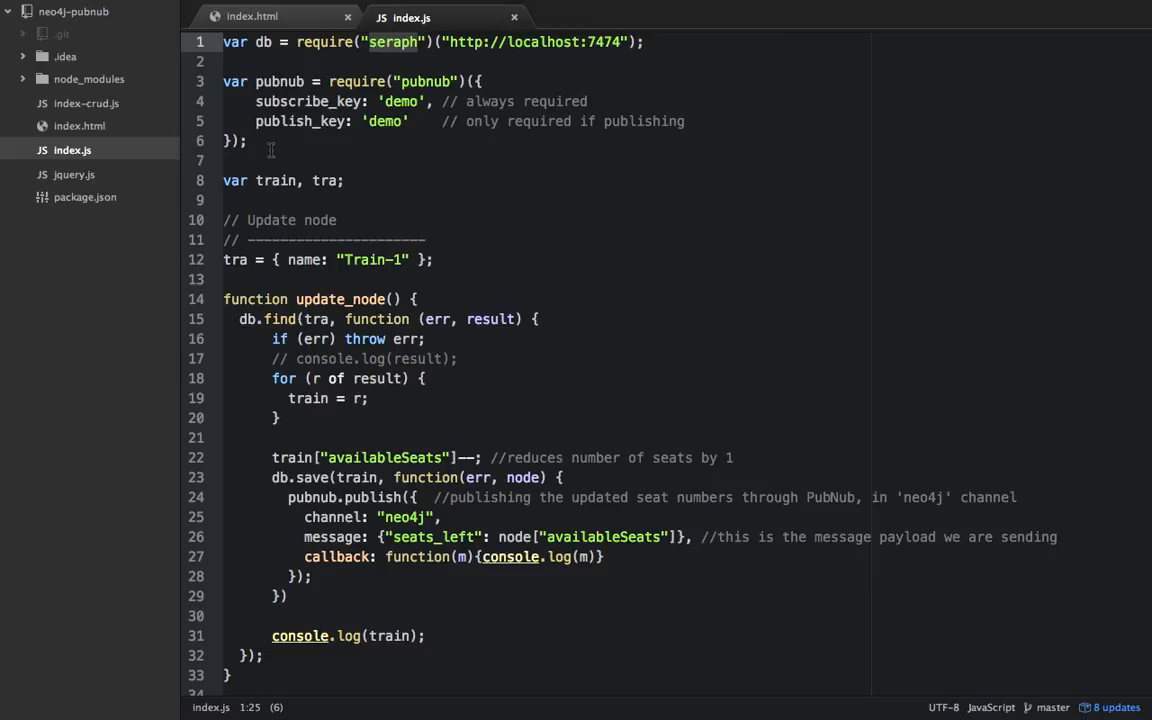
Step: Highlight index.js's PubNub config, Train-1 lookup, availableSeats decrement and seats_left publish, then return to index.html
{"action": "left_click", "coordinate": [248, 140]}
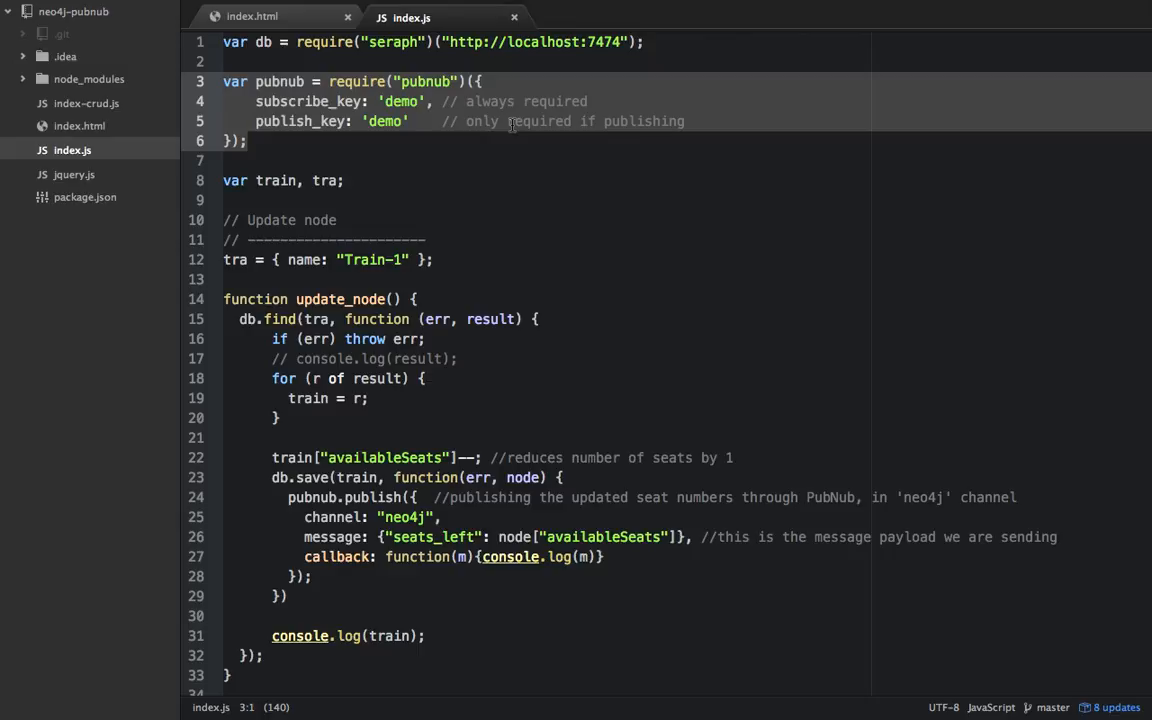
{"action": "mouse_move", "coordinate": [323, 127]}
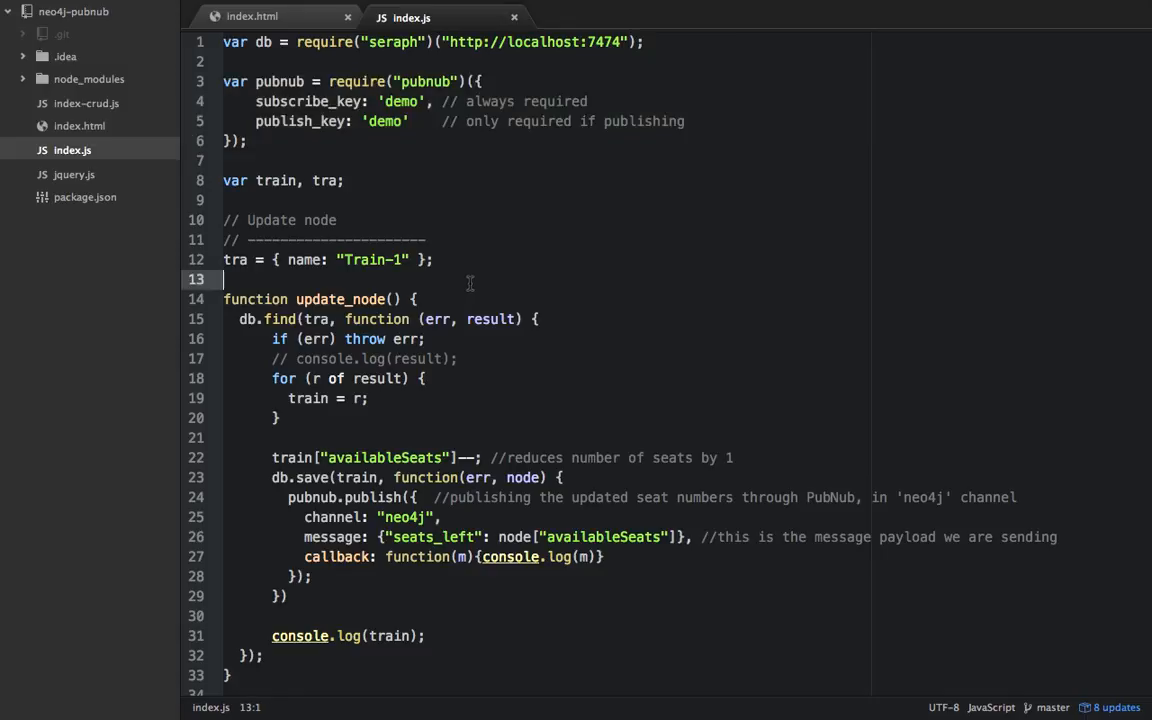
{"action": "scroll", "scroll_direction": "down", "scroll_amount": 3}
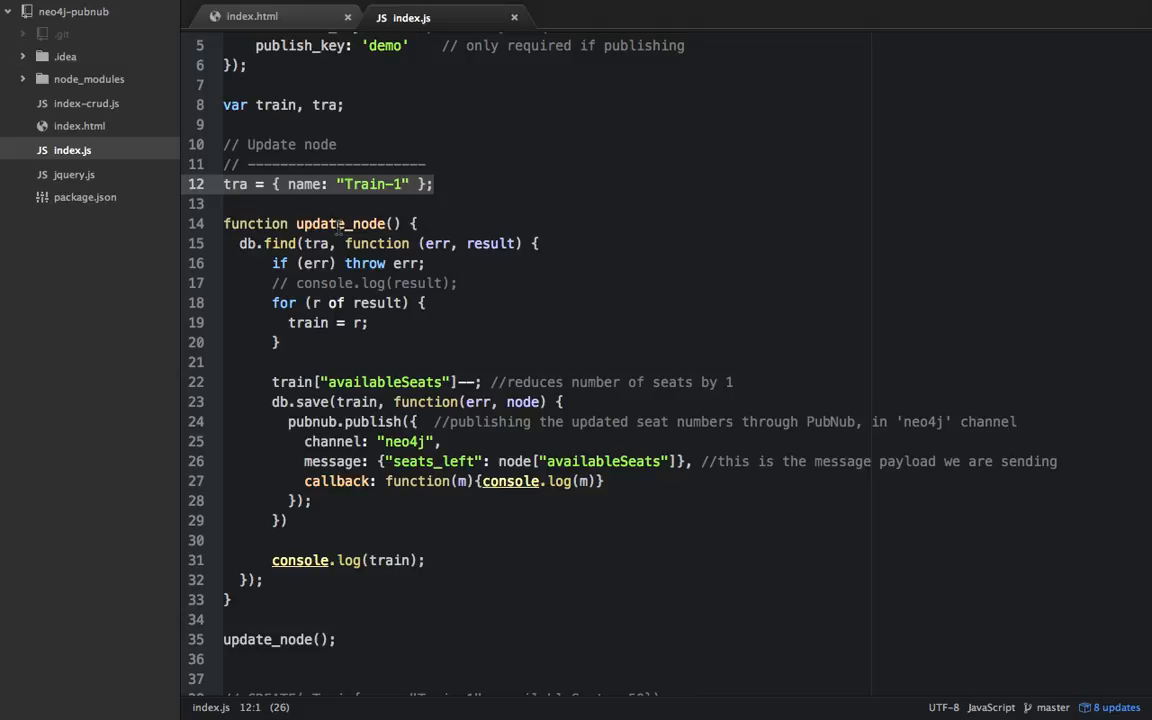
{"action": "mouse_move", "coordinate": [311, 210]}
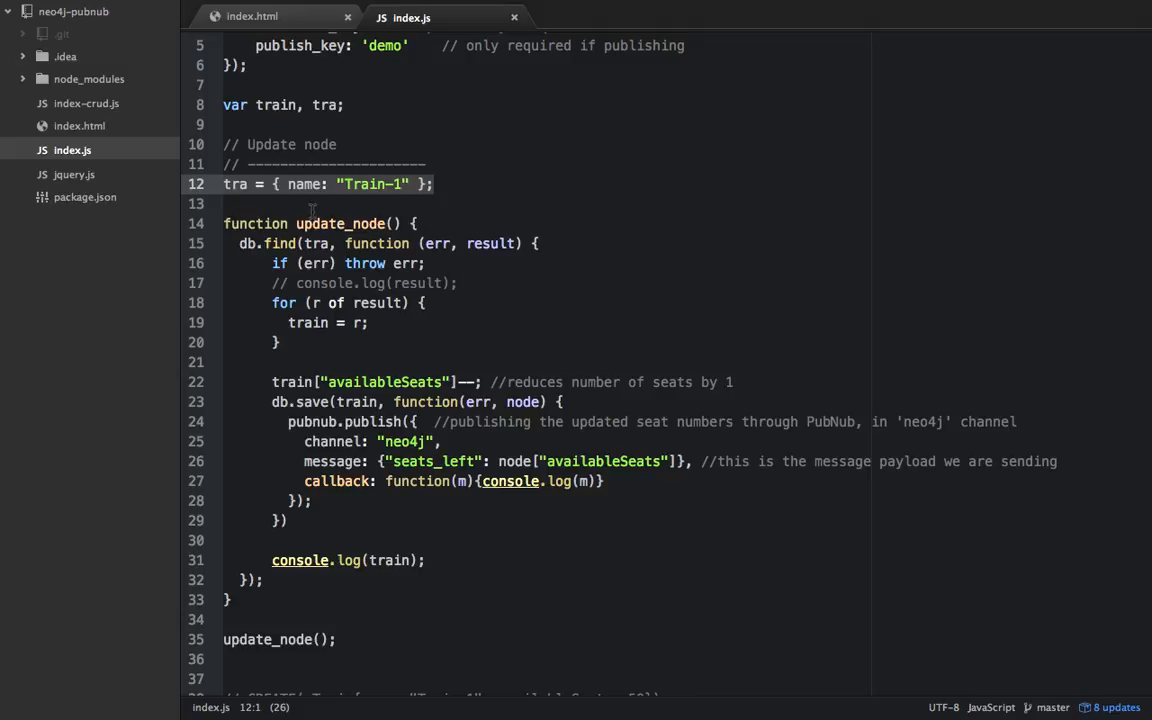
{"action": "mouse_move", "coordinate": [336, 333]}
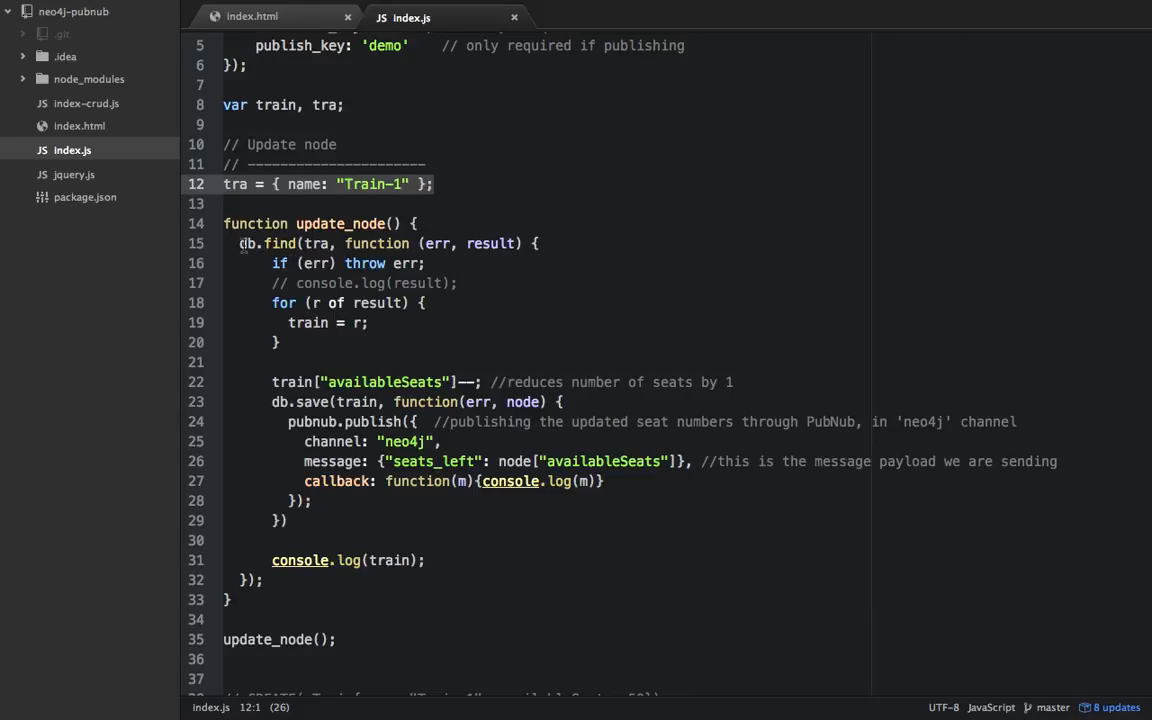
{"action": "left_click", "coordinate": [459, 283]}
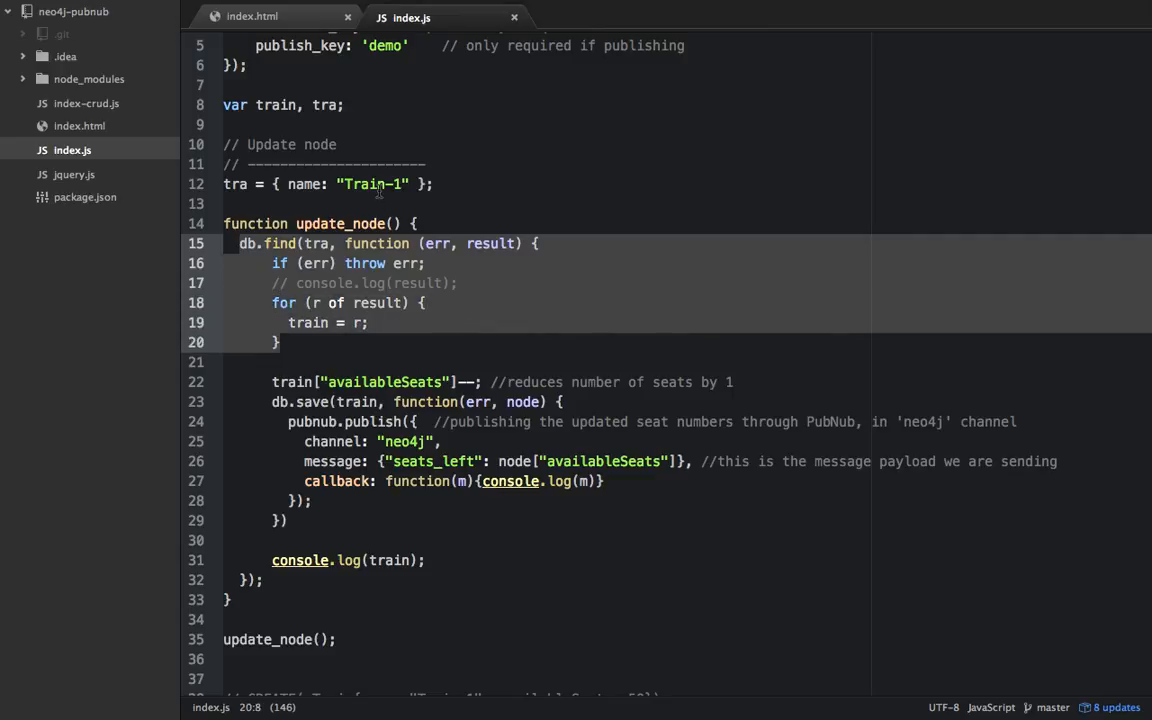
{"action": "left_click", "coordinate": [380, 184]}
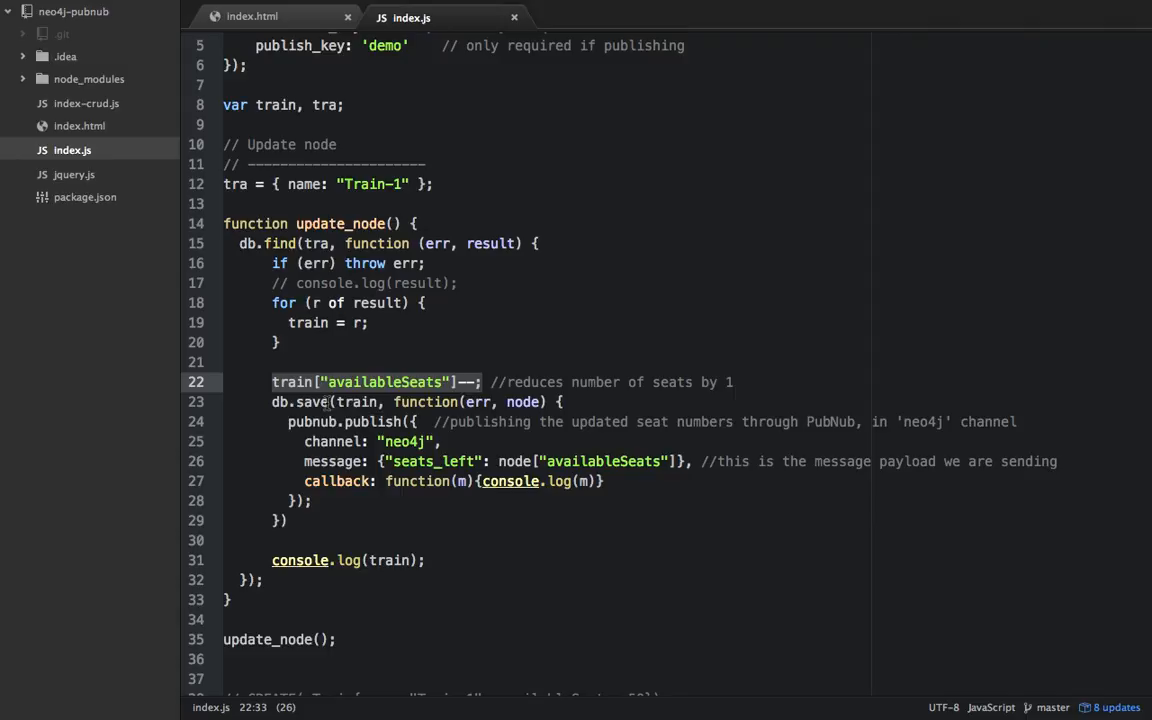
{"action": "left_click", "coordinate": [325, 401]}
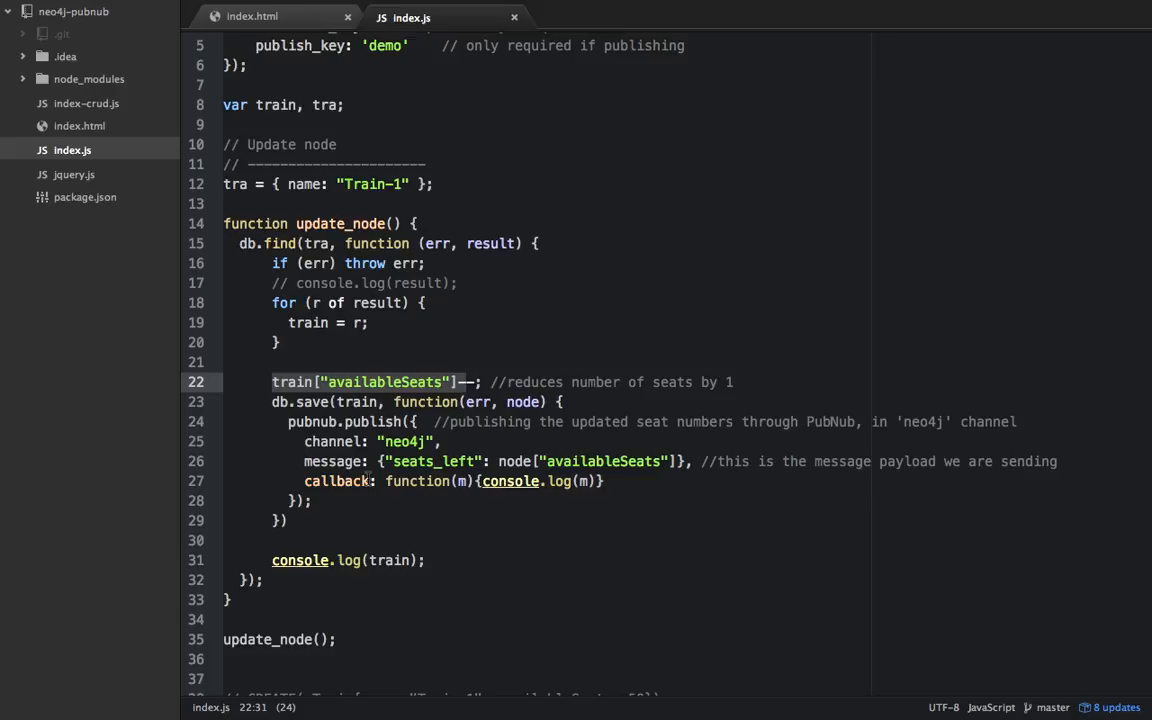
{"action": "mouse_move", "coordinate": [447, 492]}
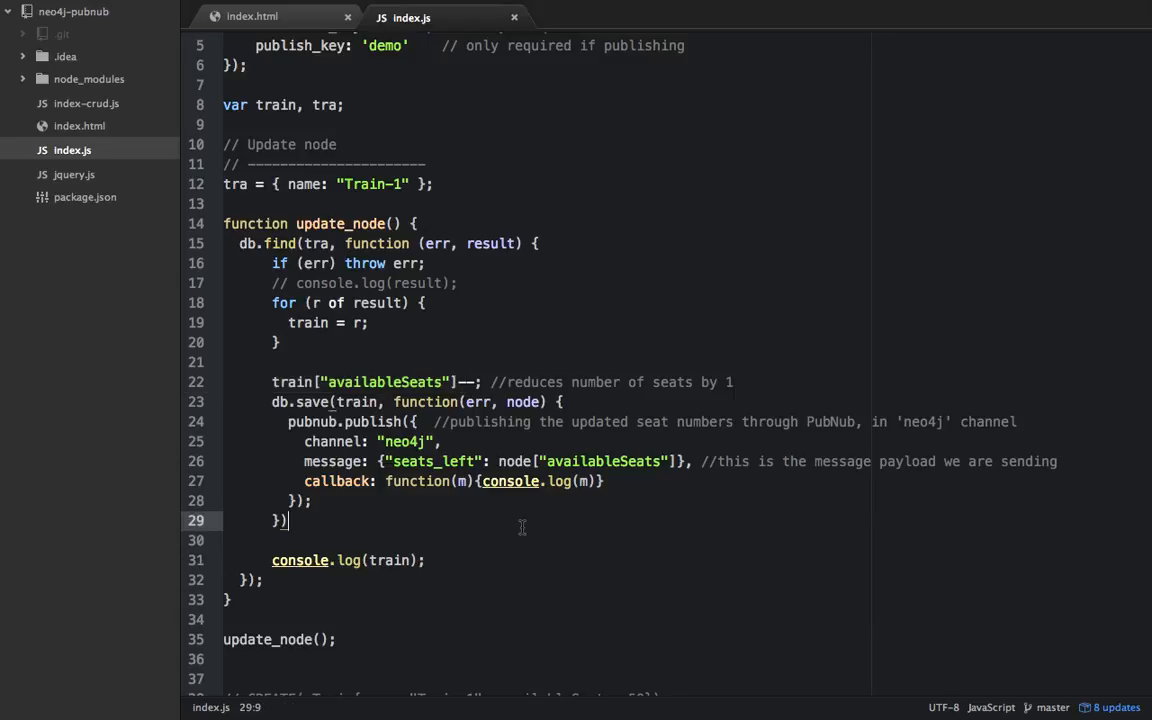
{"action": "double_click", "coordinate": [432, 461]}
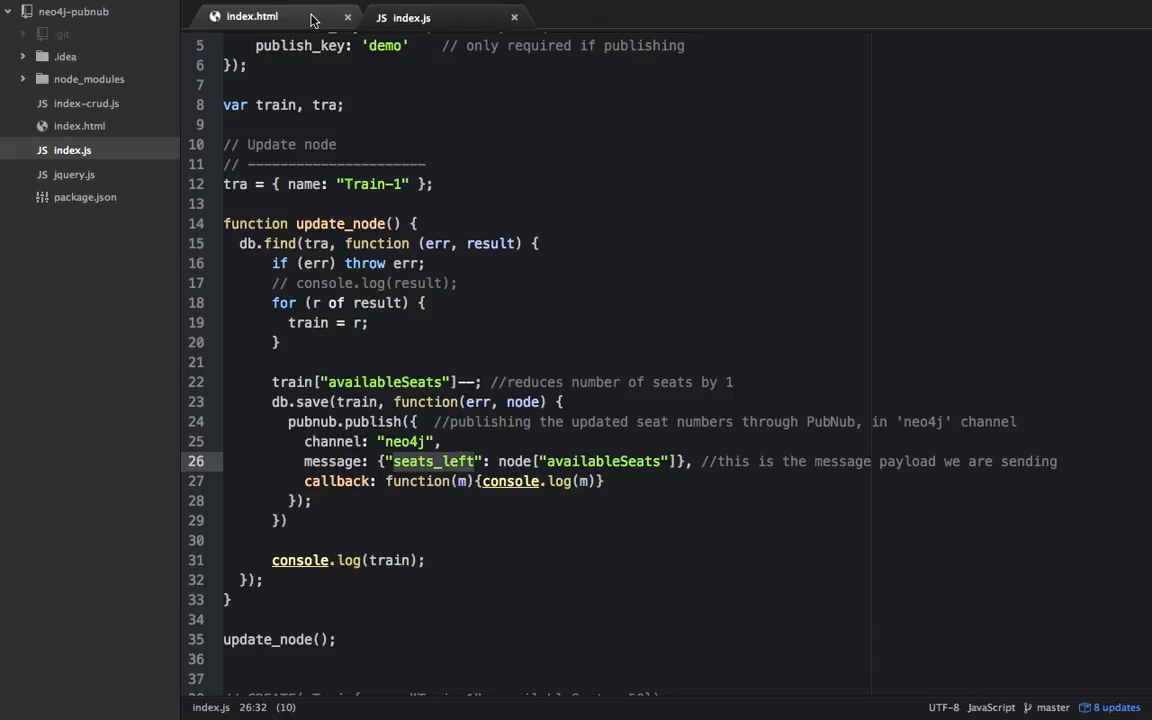
{"action": "left_click", "coordinate": [252, 17]}
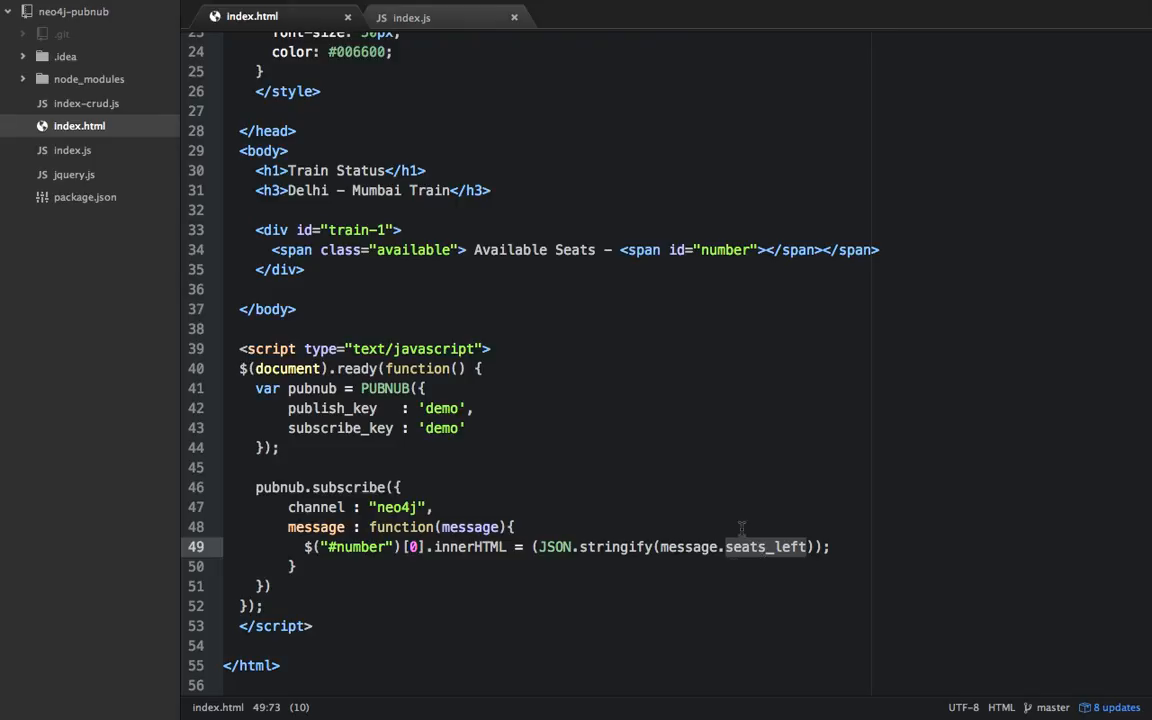
{"action": "mouse_move", "coordinate": [560, 540]}
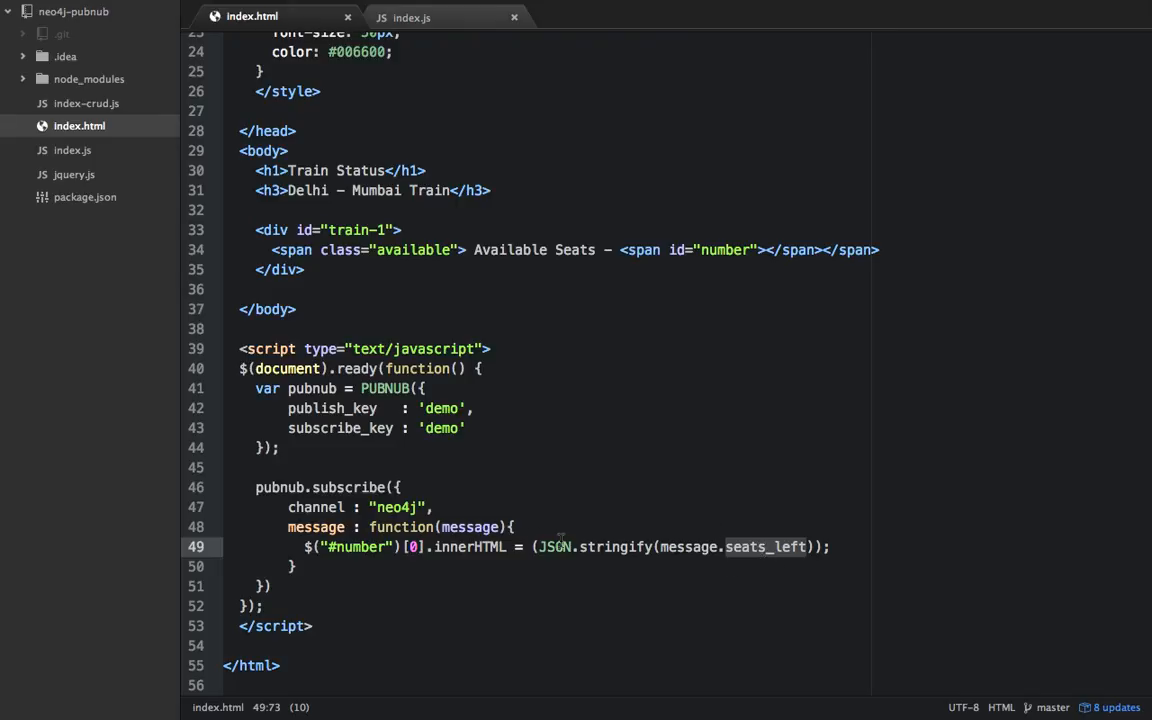
{"action": "mouse_move", "coordinate": [589, 369]}
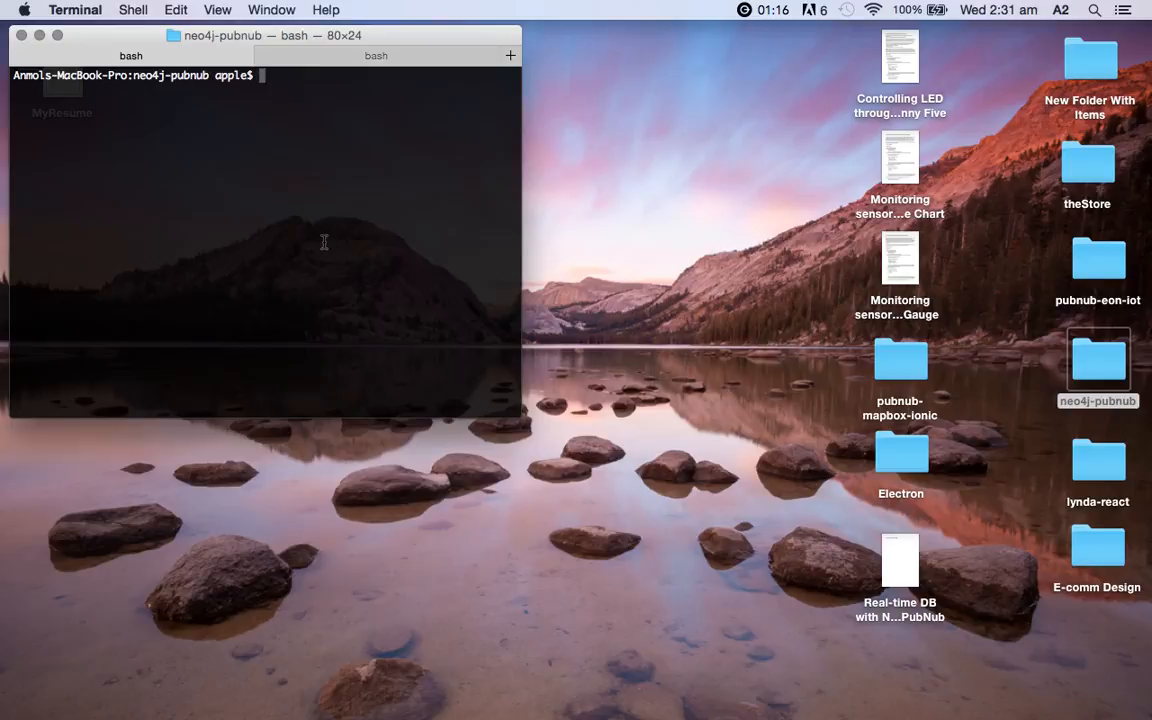
Step: Run node index.js to publish 39 seats for Train-1, then stop it with Ctrl+C
{"action": "type", "text": "node index.js"}
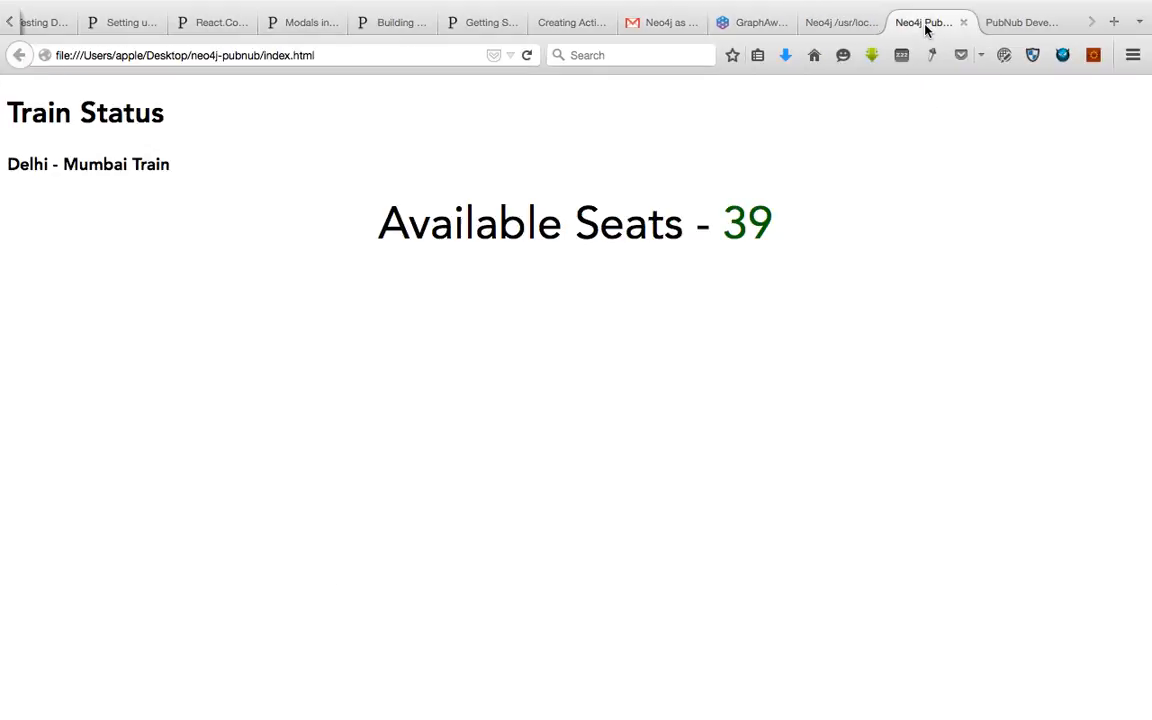
{"action": "mouse_move", "coordinate": [807, 377]}
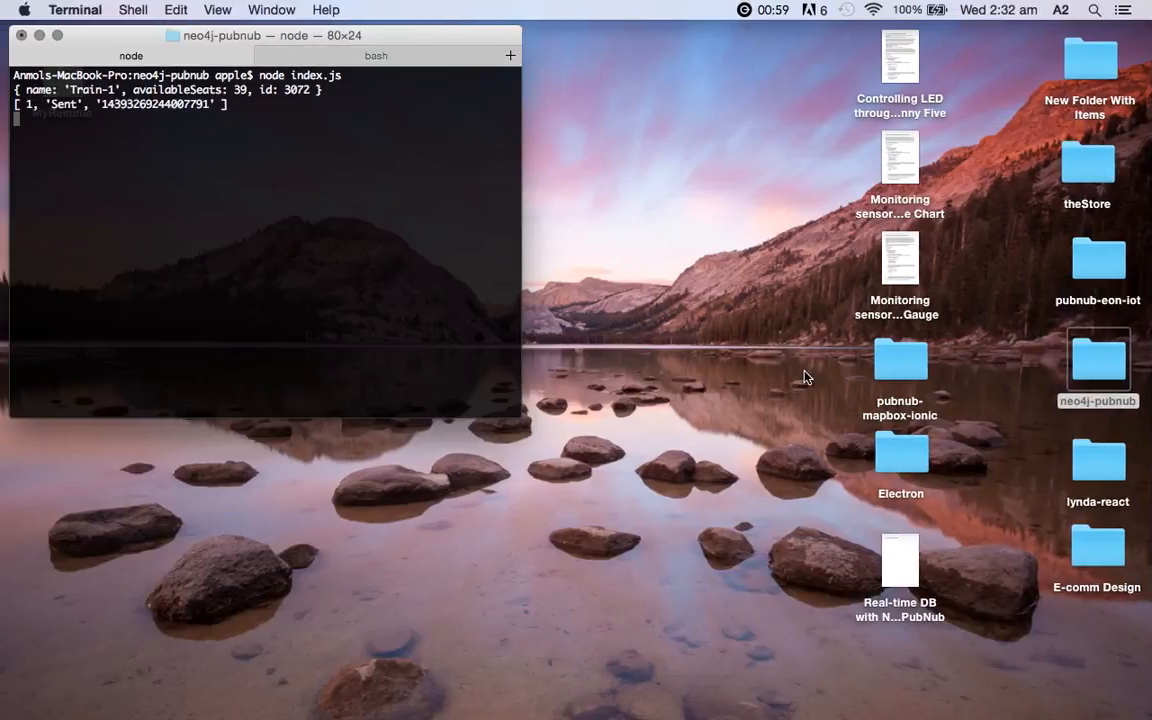
{"action": "key", "text": "ctrl+c"}
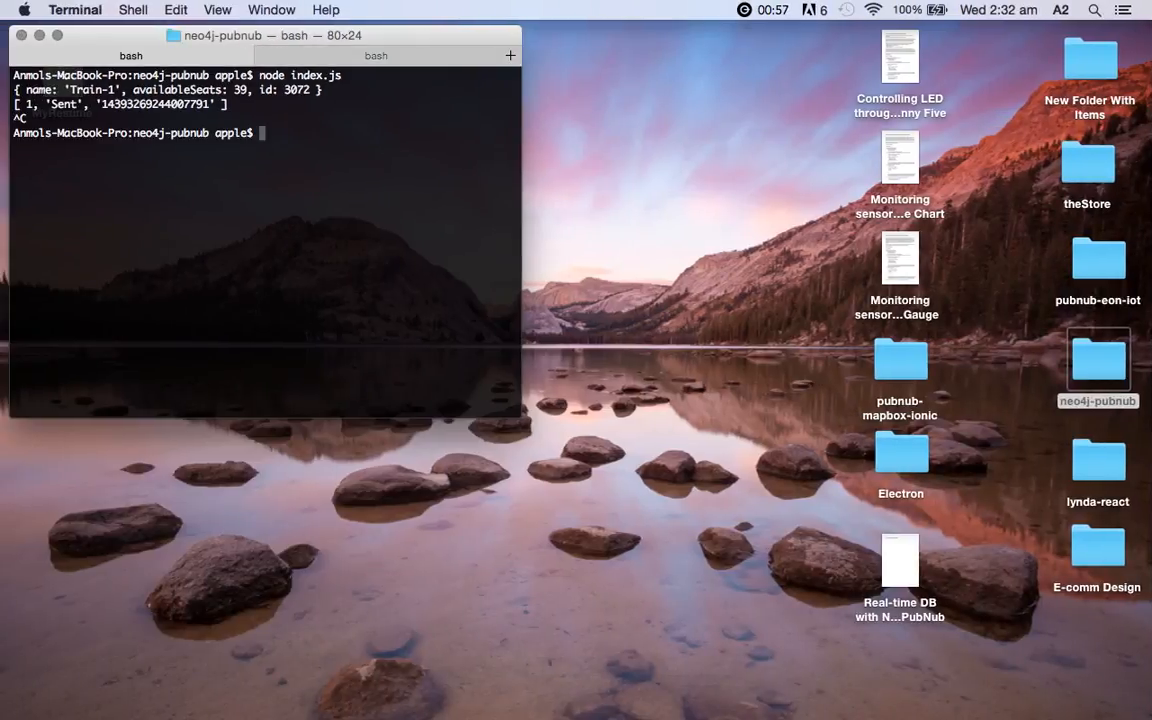